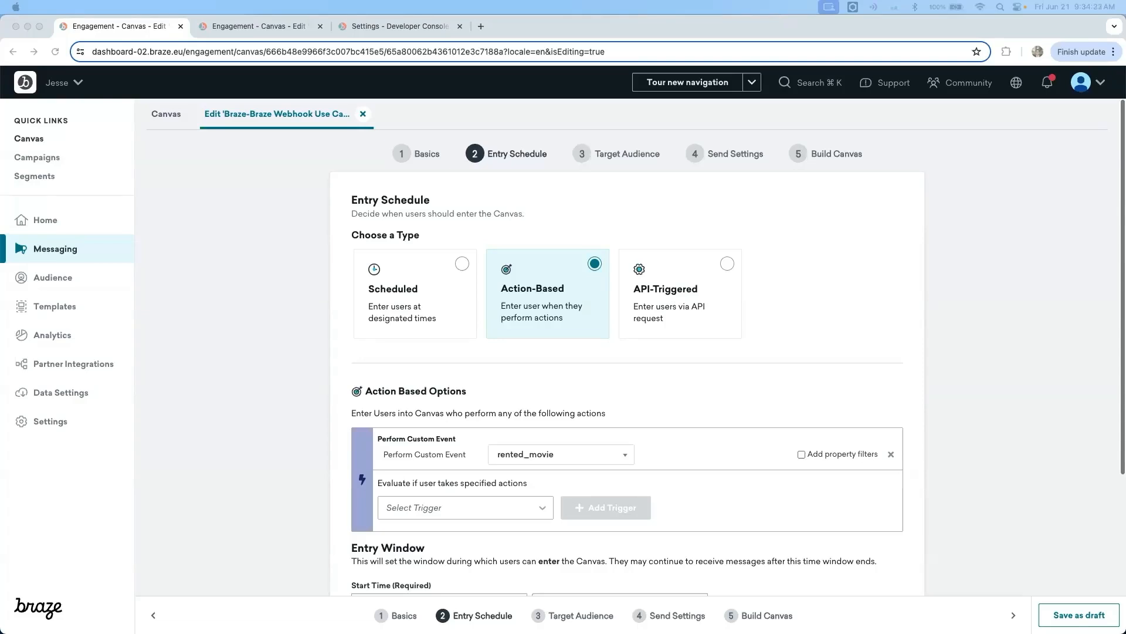
{"action": "mouse_move", "coordinate": [772, 588]}
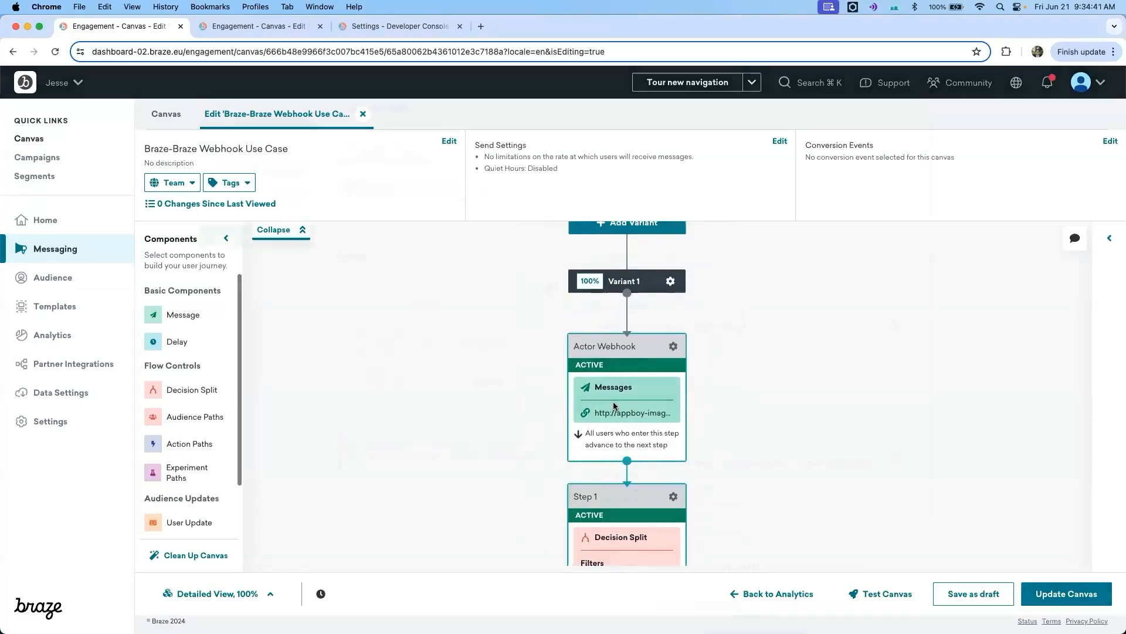
View the Actor Webhook's POST setup with its Denzel Washington abort Liquid body.
{"action": "left_click", "coordinate": [613, 386]}
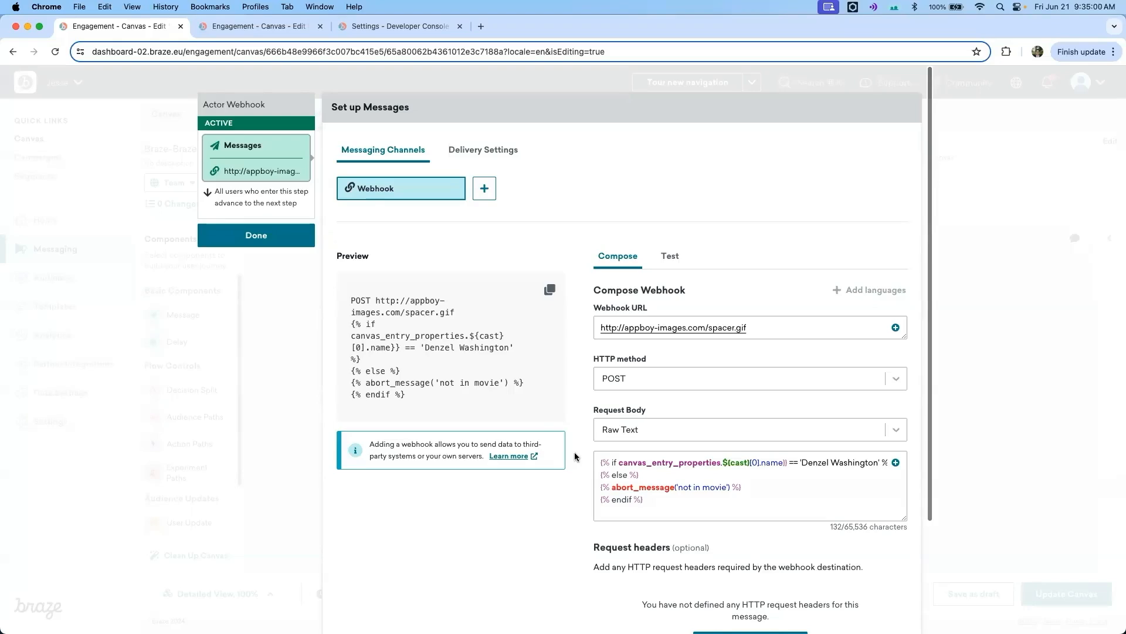
Close the webhook, review the Decision Split's recent Actor Webhook filter, and return to the journey.
{"action": "left_click", "coordinate": [256, 235]}
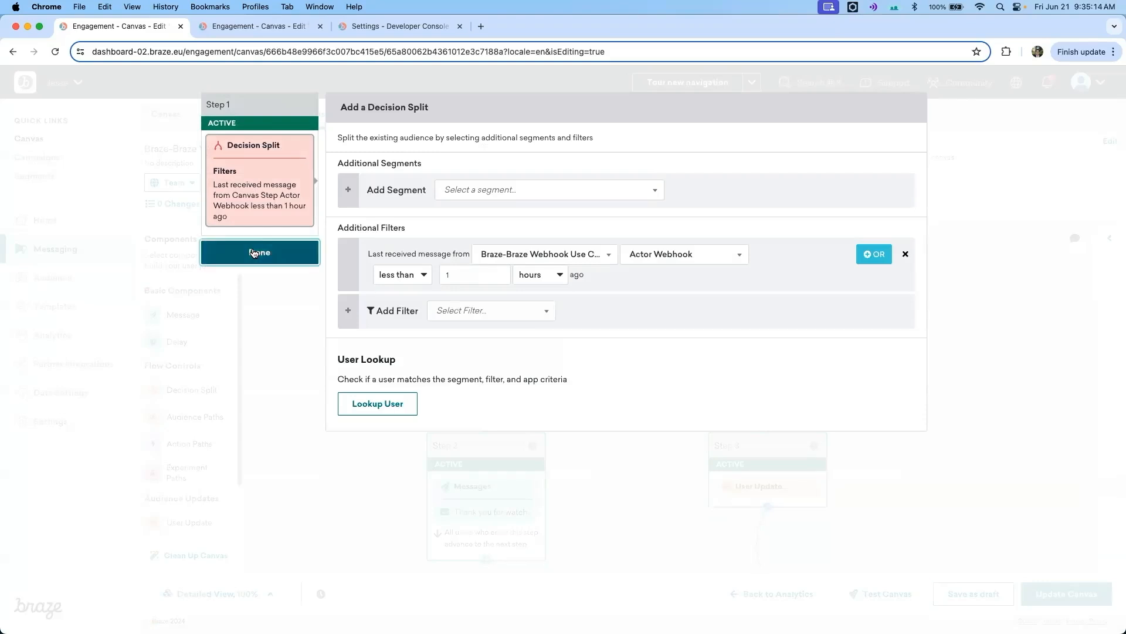
{"action": "left_click", "coordinate": [260, 252]}
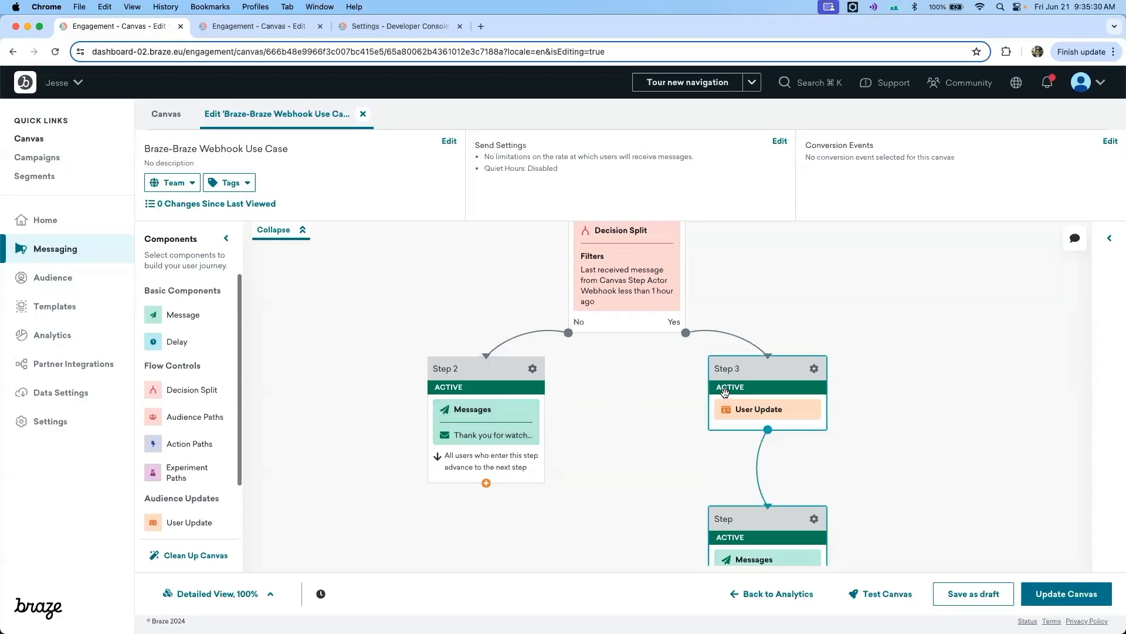
Scroll down the canvas to the webhook step after User Update that posts to the trigger send endpoint.
{"action": "scroll", "scroll_direction": "down", "scroll_amount": 3}
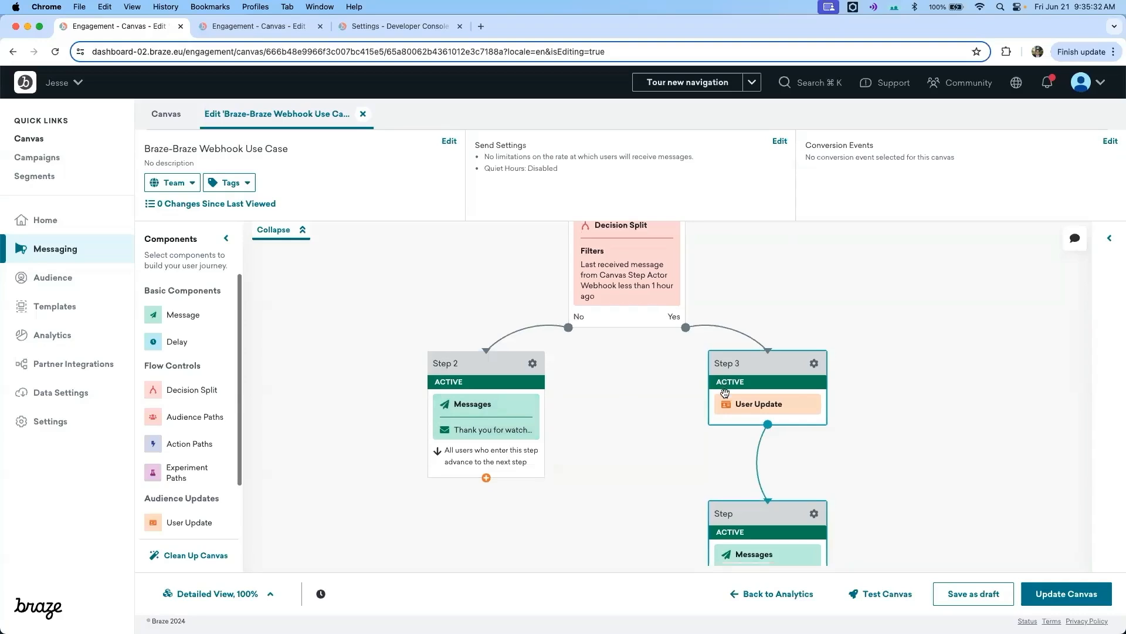
{"action": "scroll", "scroll_direction": "down", "scroll_amount": 3}
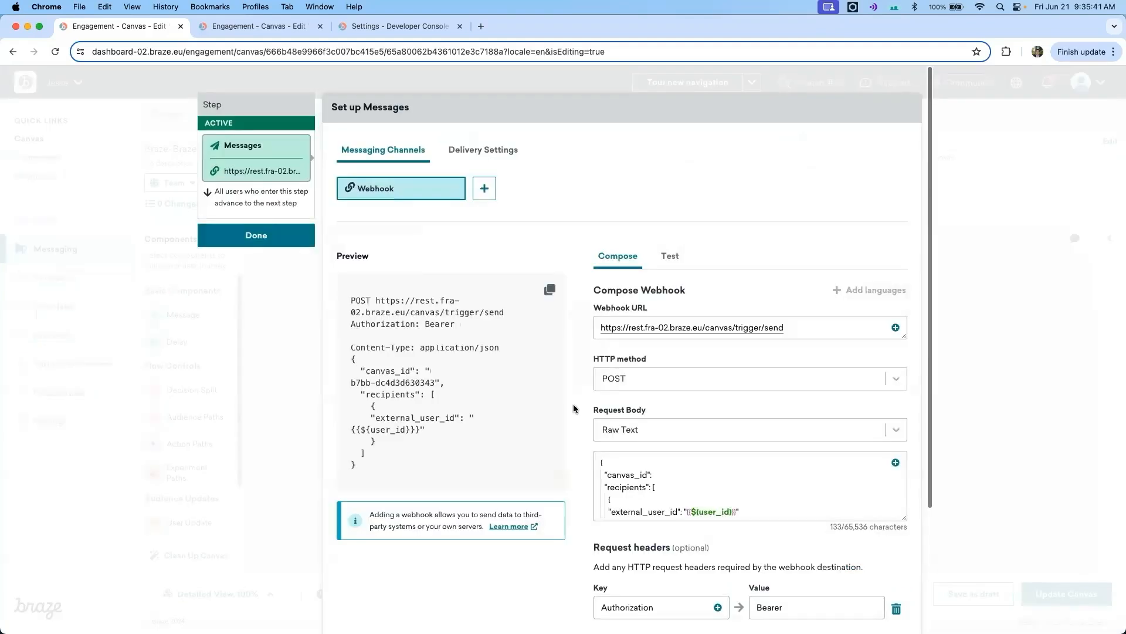
Close the trigger webhook setup and view the workspace's REST API Keys in the Developer Console.
{"action": "left_click", "coordinate": [749, 327]}
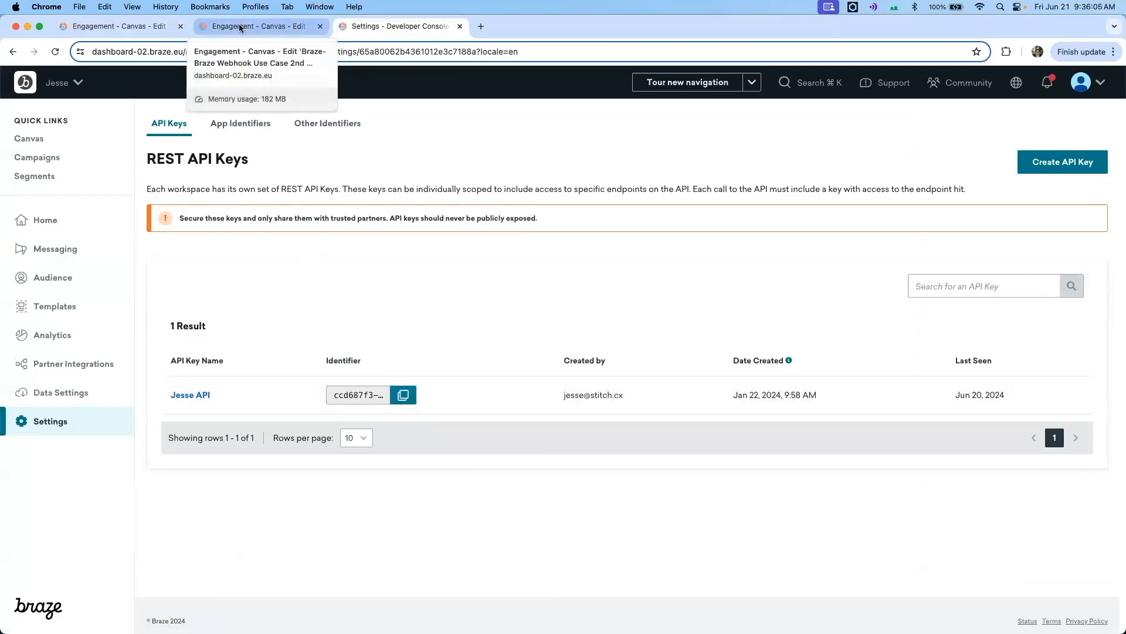
Switch to the second canvas's API-Triggered Entry Schedule showing its Canvas ID and sample cURL.
{"action": "left_click", "coordinate": [258, 26]}
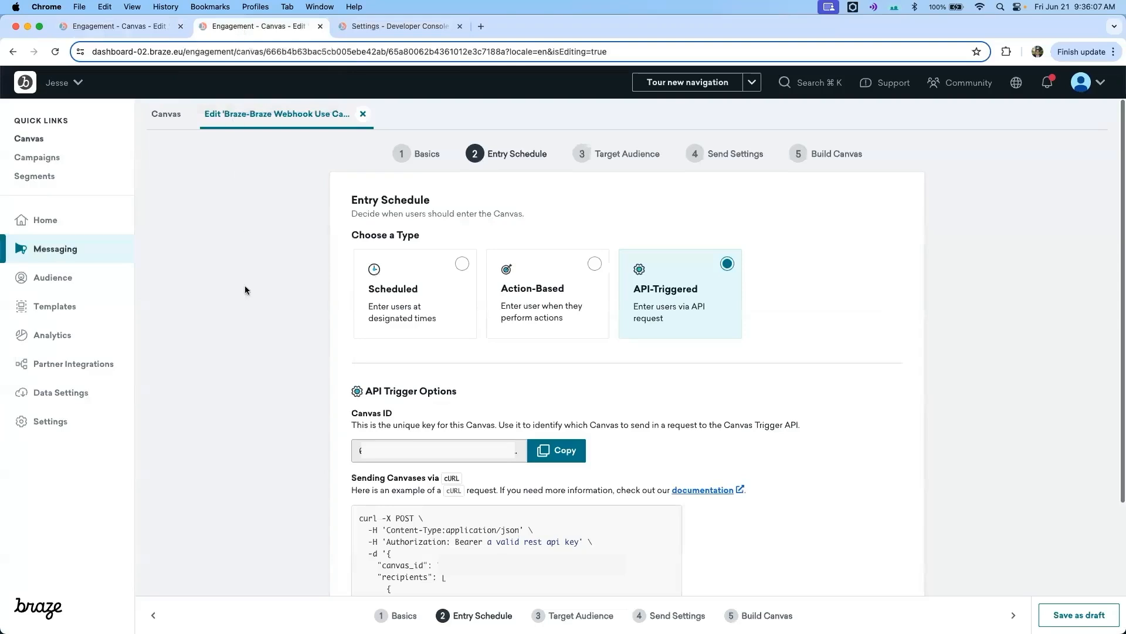
{"action": "mouse_move", "coordinate": [243, 288]}
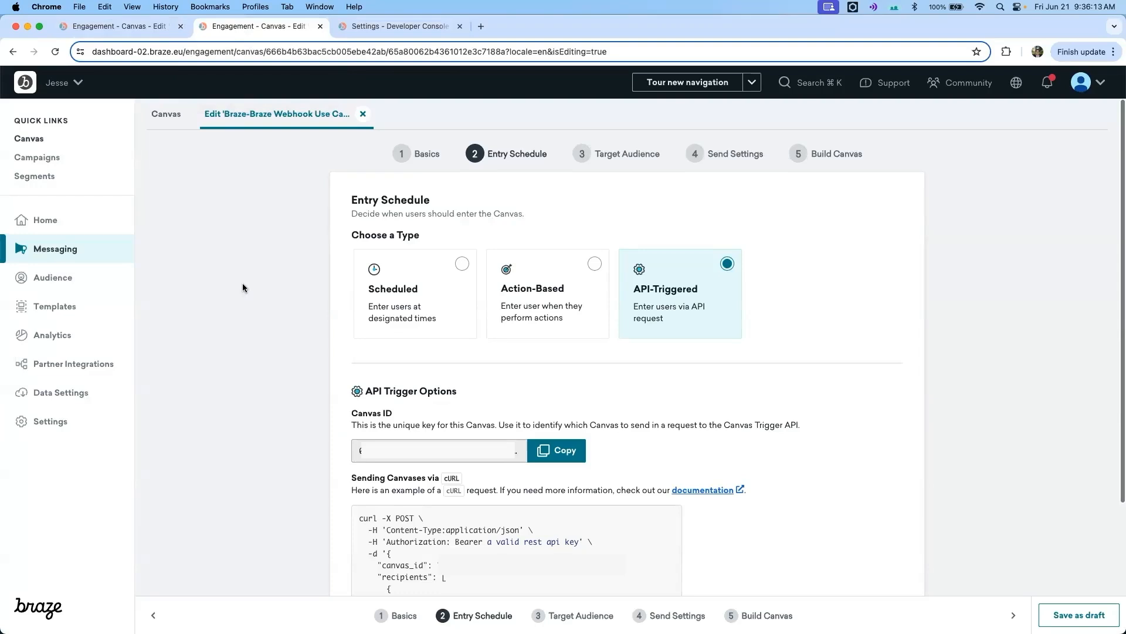
{"action": "mouse_move", "coordinate": [339, 403]}
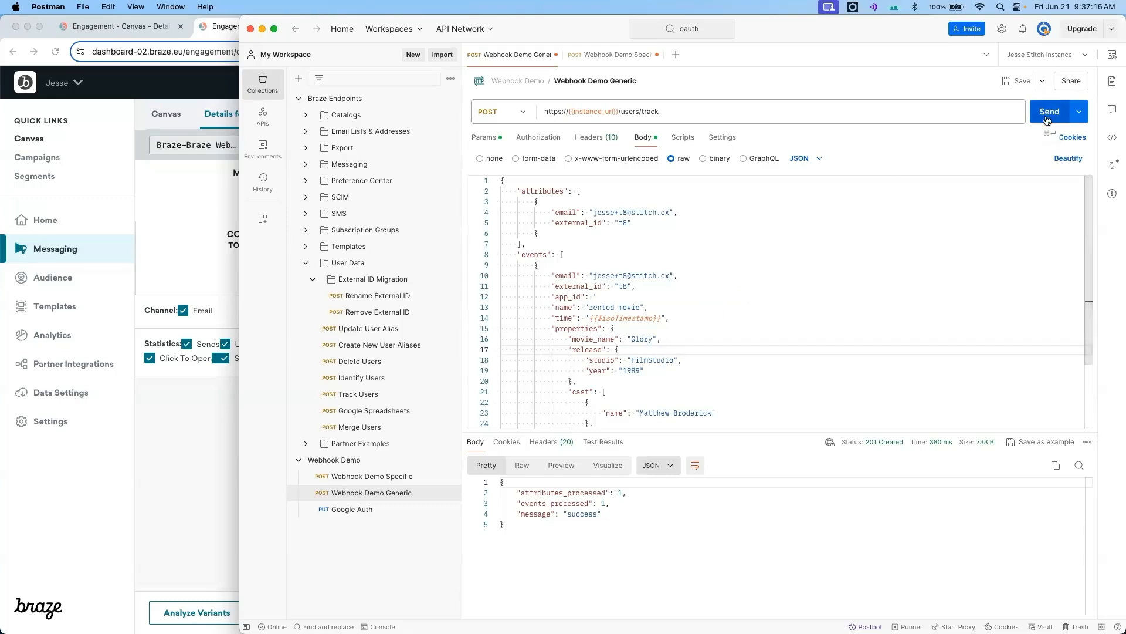
Send the rented_movie users/track request, confirm the canvas rises to 44 entries, and return to Postman.
{"action": "left_click", "coordinate": [1049, 111]}
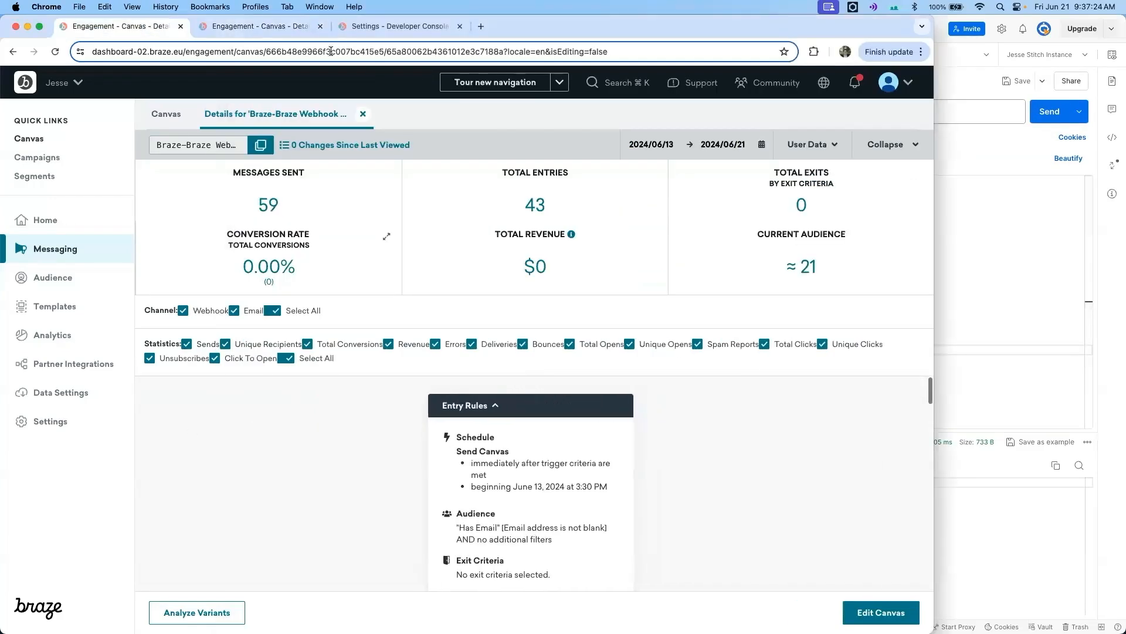
{"action": "left_click", "coordinate": [345, 50]}
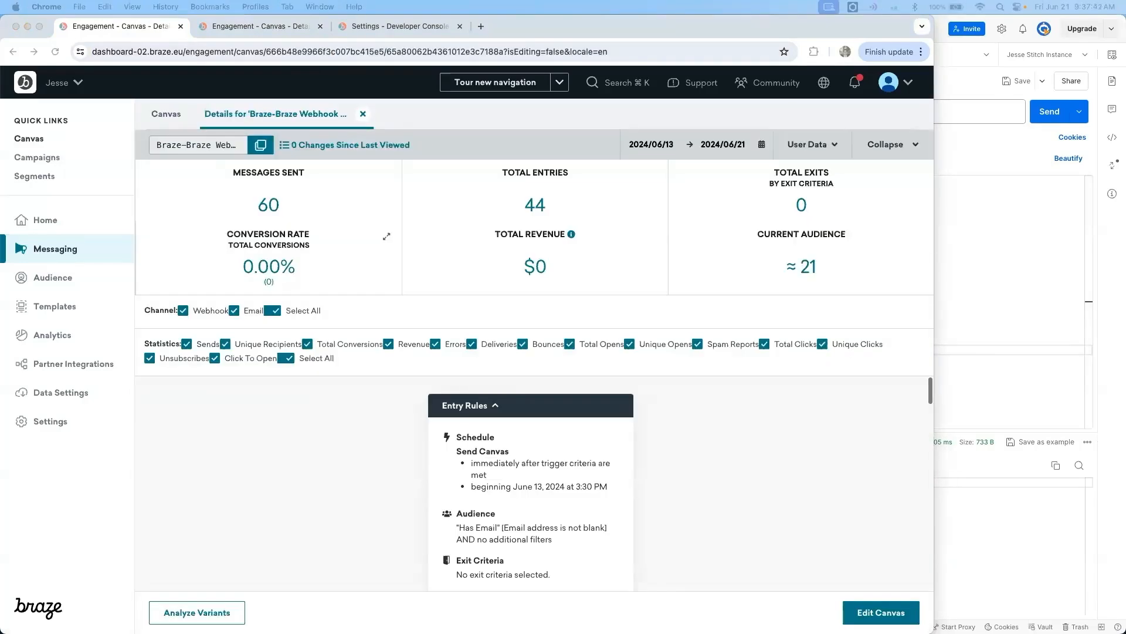
{"action": "left_click", "coordinate": [262, 26]}
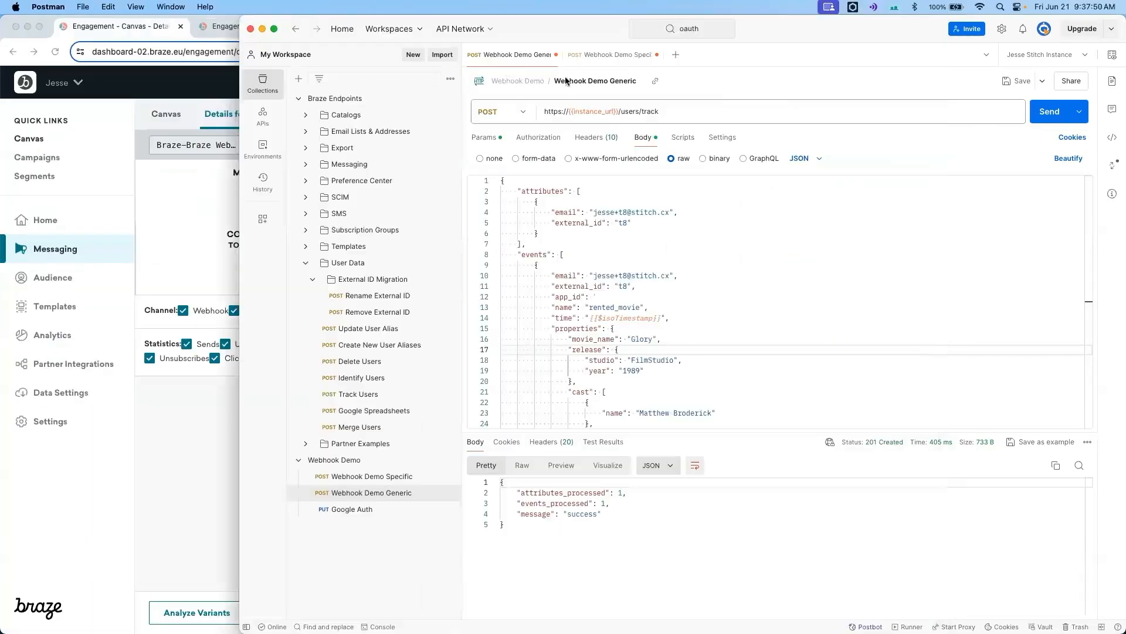
Bring up Gmail's 'Watch More Movies With Denzel Washington' email about Remember the Titans.
{"action": "left_click", "coordinate": [611, 56]}
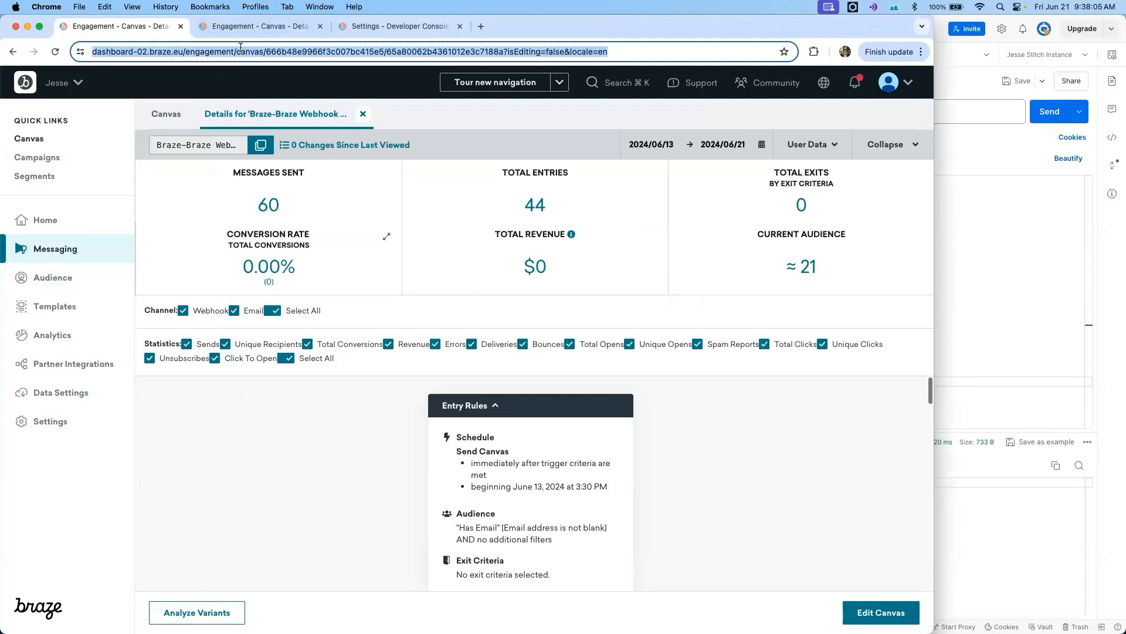
{"action": "left_click", "coordinate": [29, 138]}
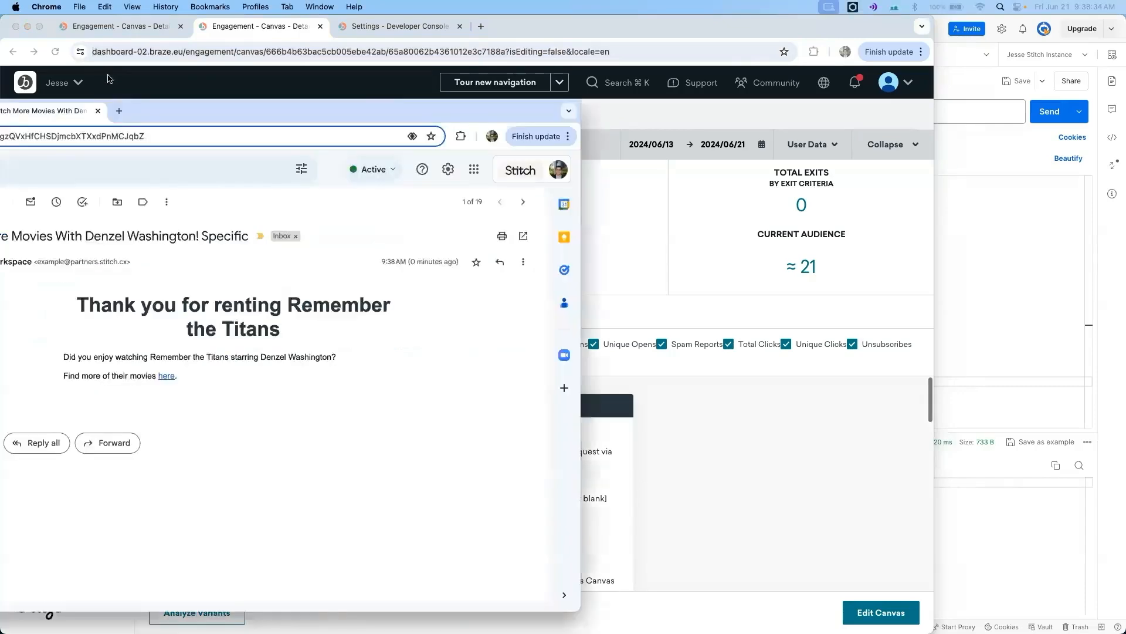
{"action": "left_click", "coordinate": [280, 26]}
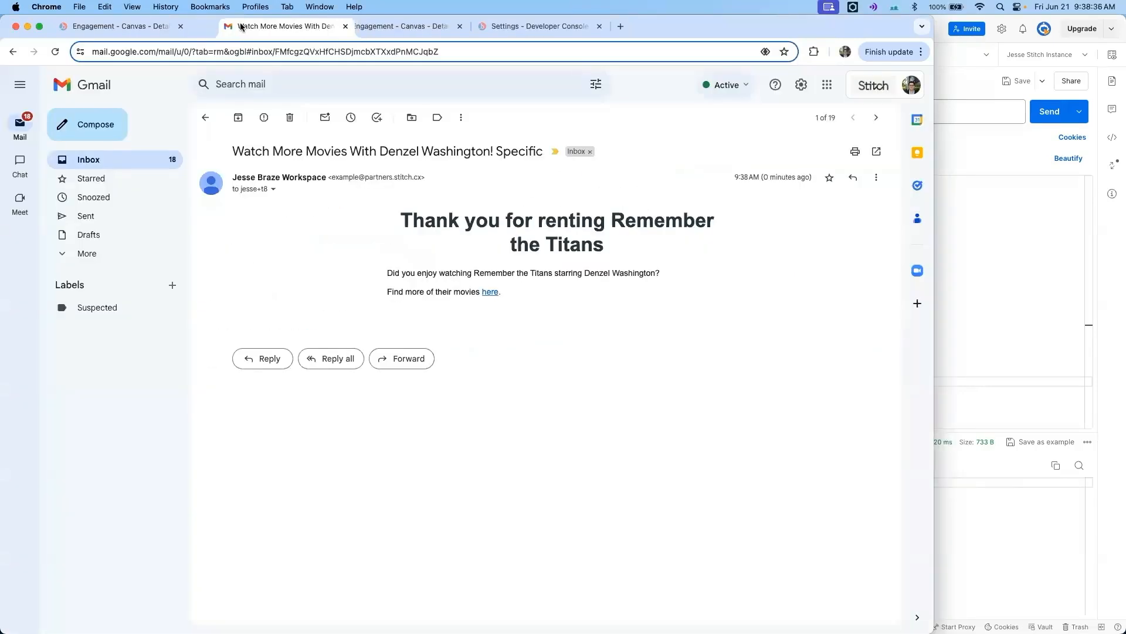